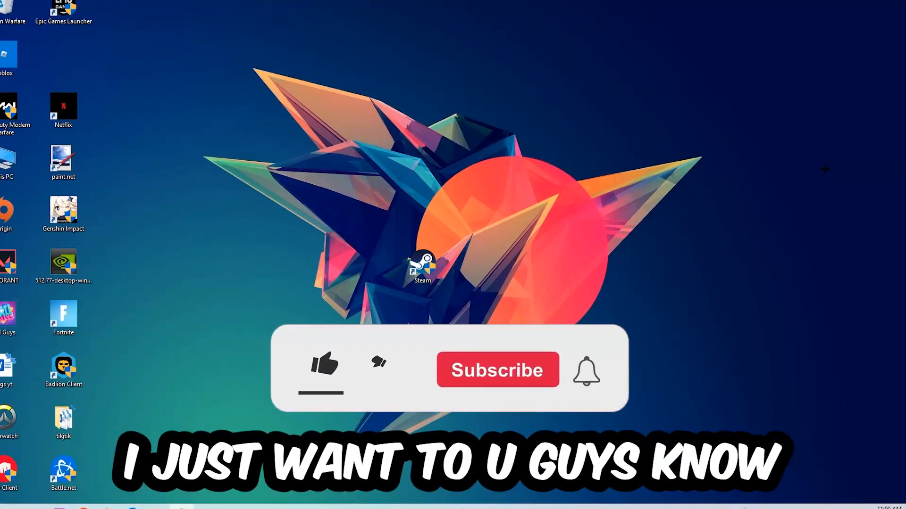
# Open Task Manager from the taskbar to view the running processes.
pyautogui.click(324, 367)
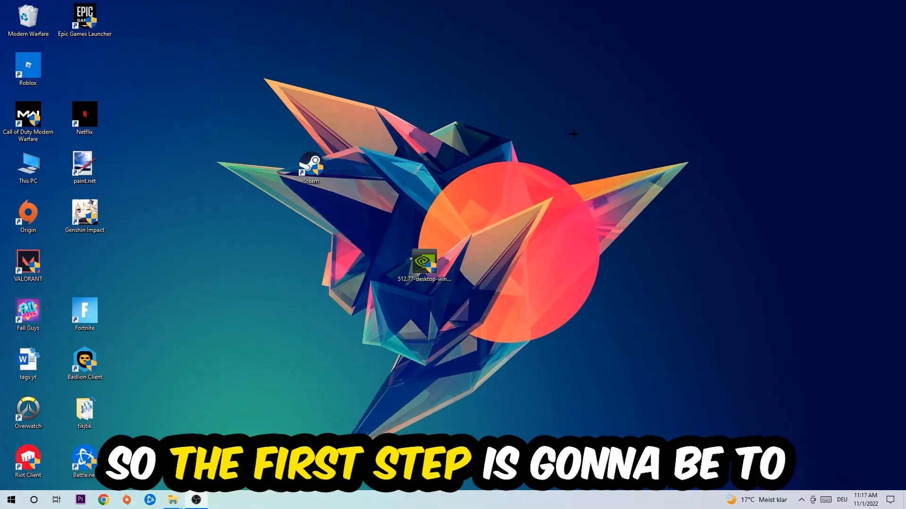
pyautogui.moveTo(582, 128)
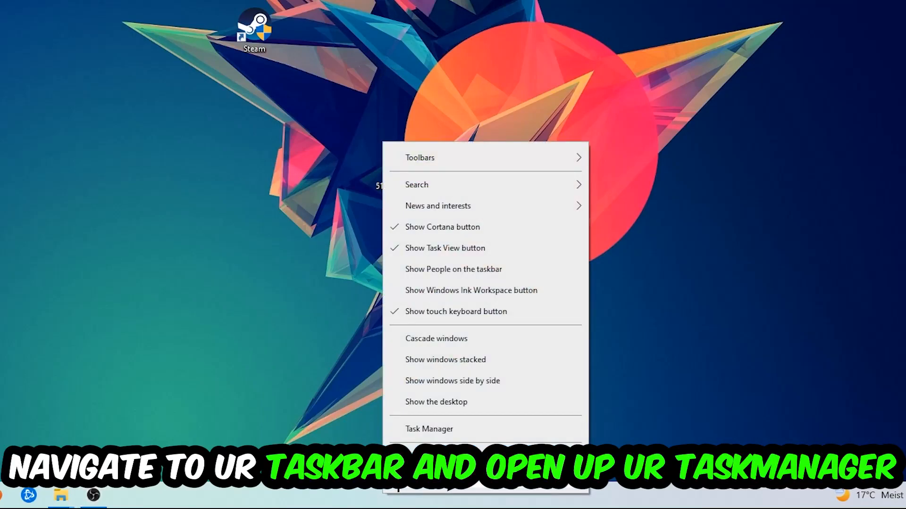
pyautogui.click(429, 429)
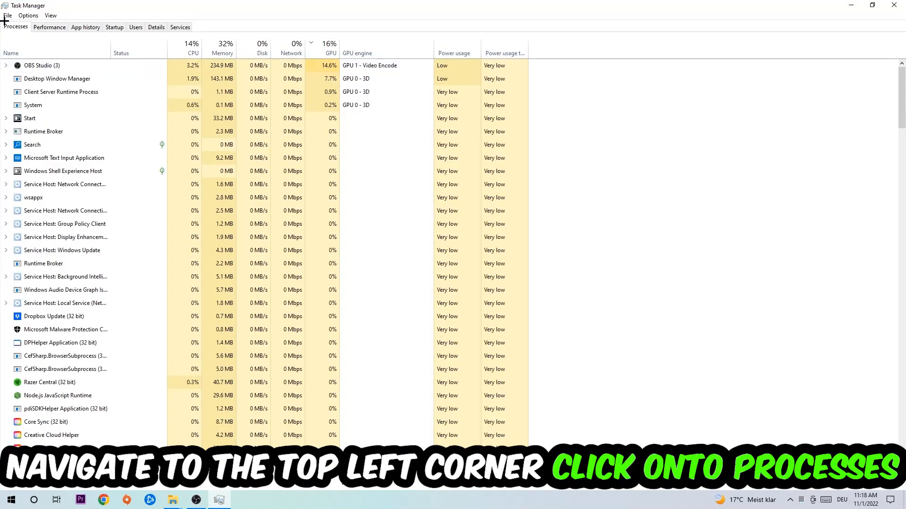
# Find Microsoft Text Input Application in the Processes list and end its task.
pyautogui.click(65, 237)
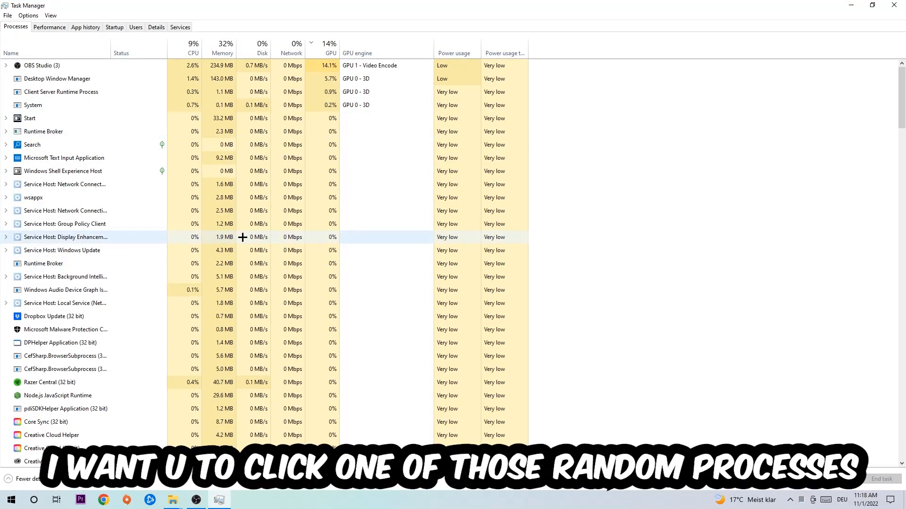
pyautogui.click(65, 211)
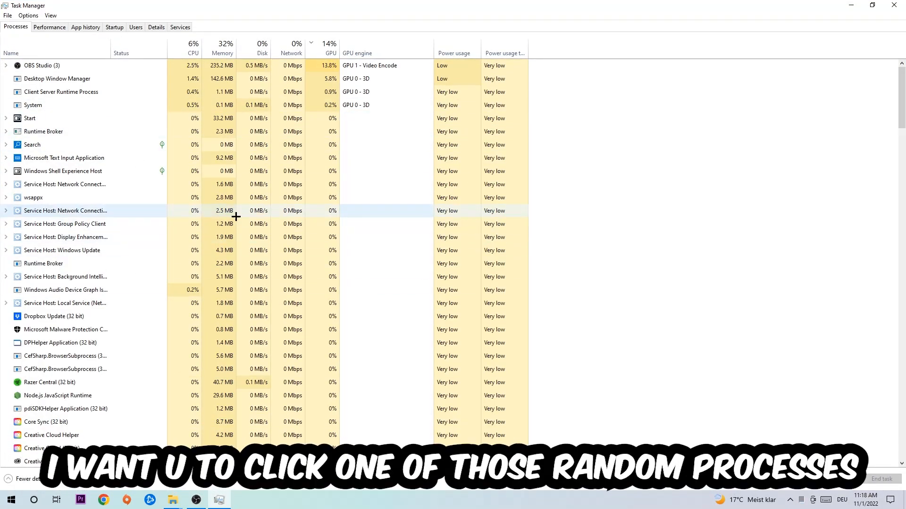
pyautogui.click(64, 157)
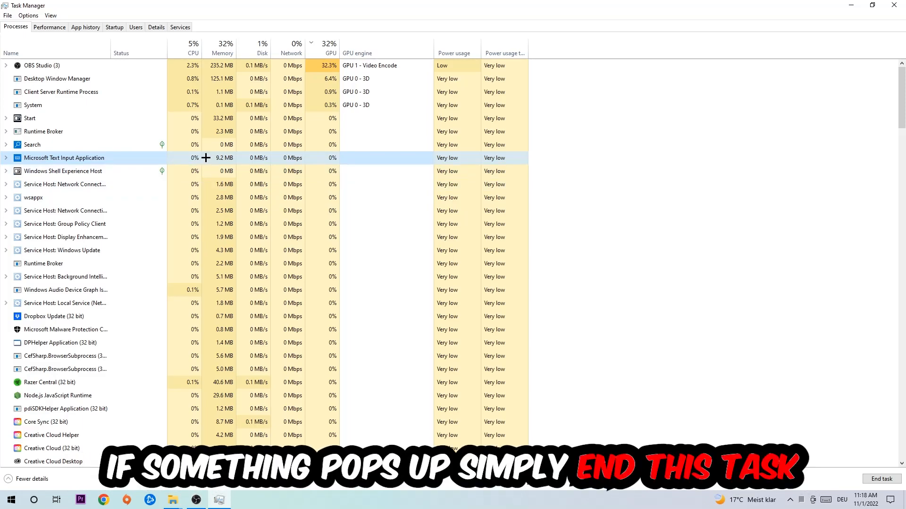
pyautogui.rightClick(65, 158)
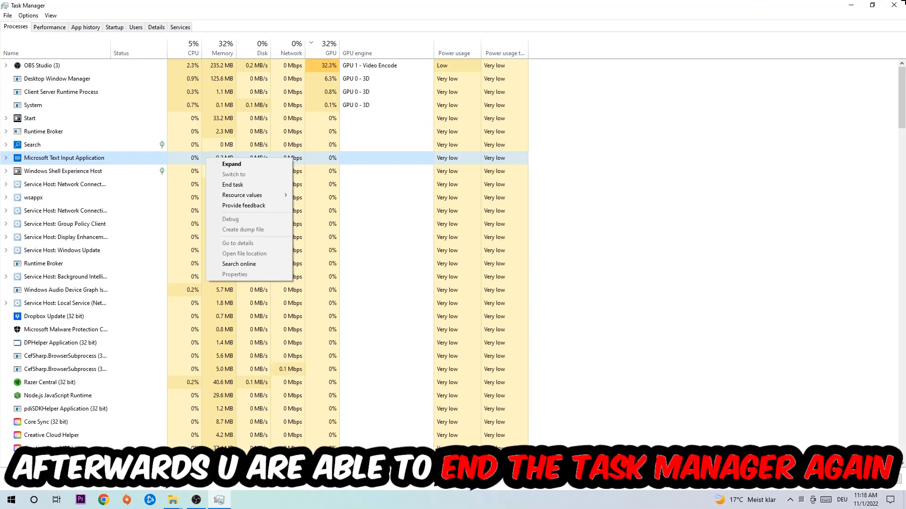
pyautogui.click(232, 184)
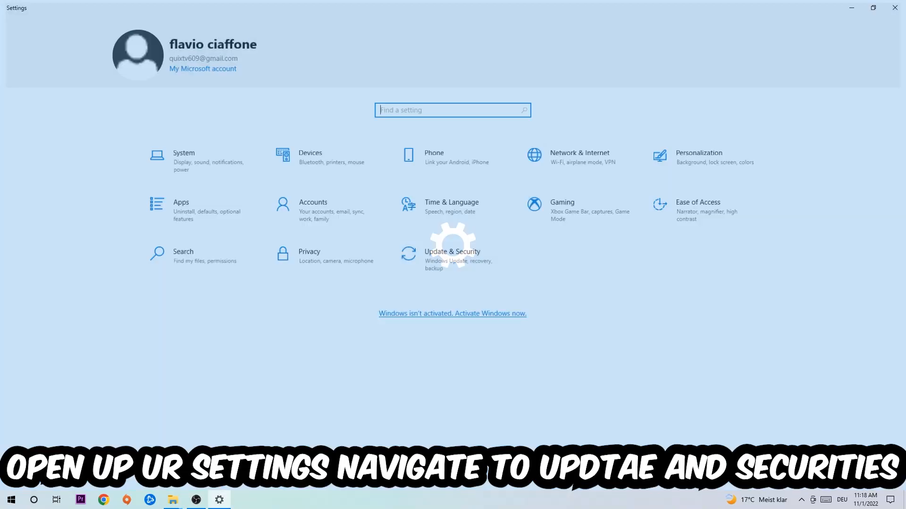
# Open Update & Security, then move the NVIDIA 512.77 installer into the left icon column.
pyautogui.click(452, 255)
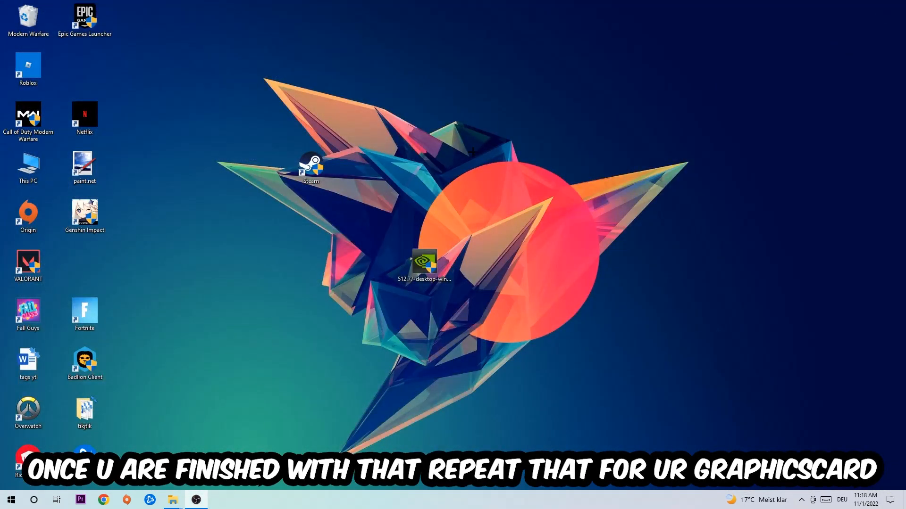
pyautogui.moveTo(423, 263); pyautogui.dragTo(311, 263)
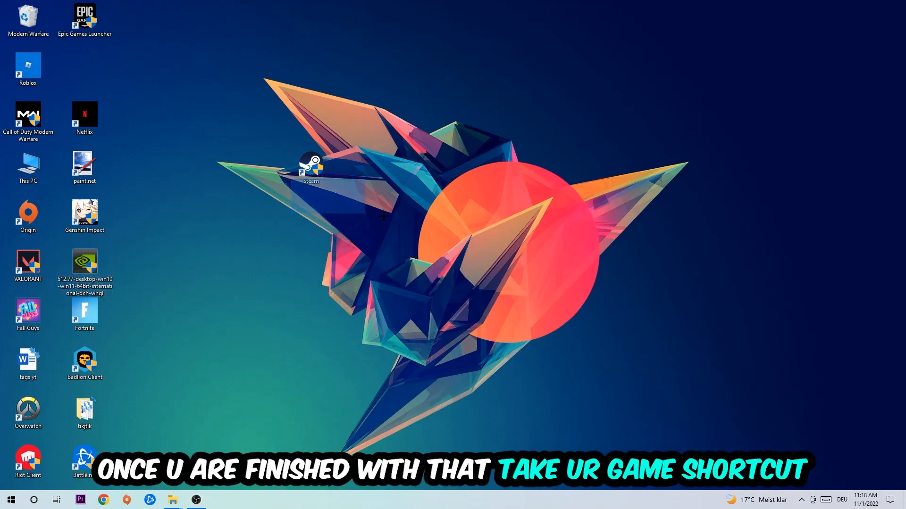
# Reposition the Steam shortcut and open its Properties, showing Windows 8 compatibility mode.
pyautogui.moveTo(311, 165); pyautogui.dragTo(481, 216)
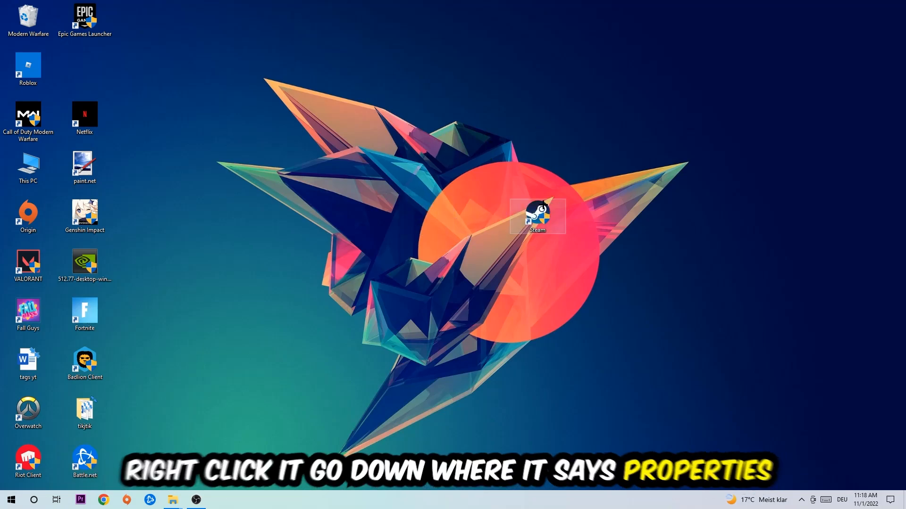
pyautogui.rightClick(537, 216)
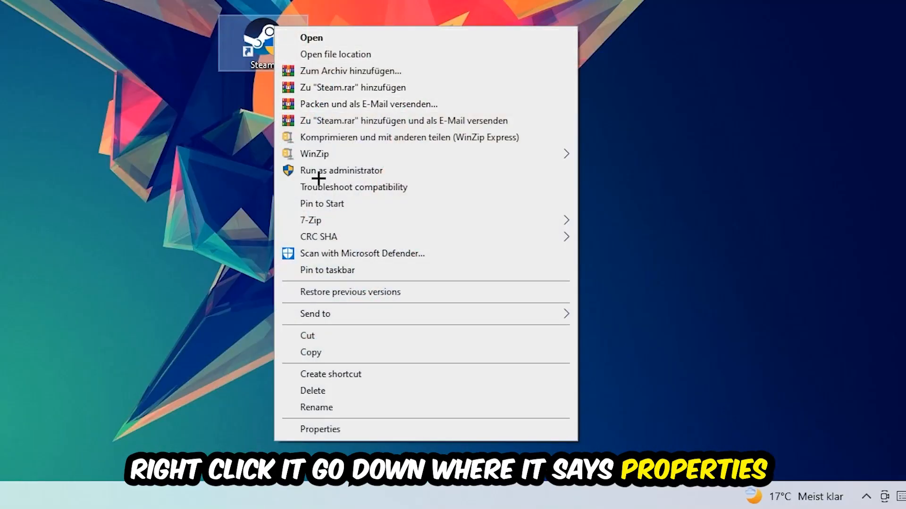
pyautogui.click(320, 429)
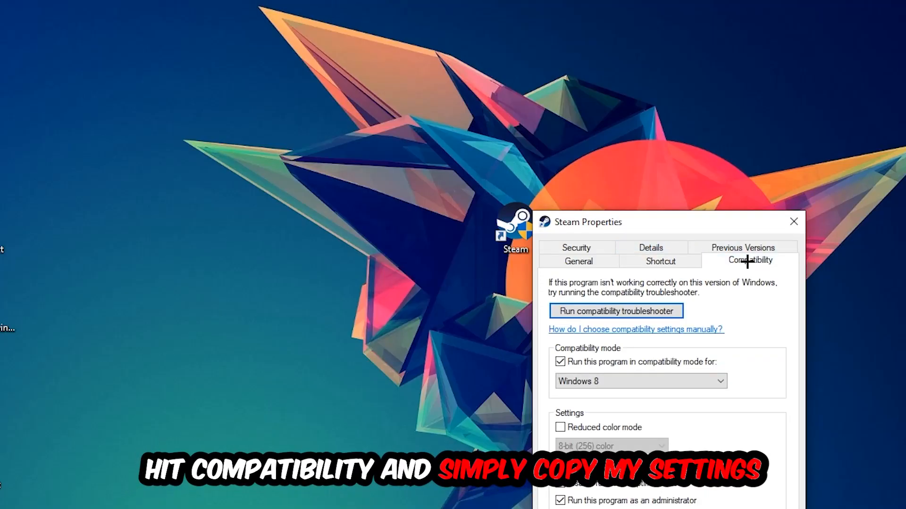